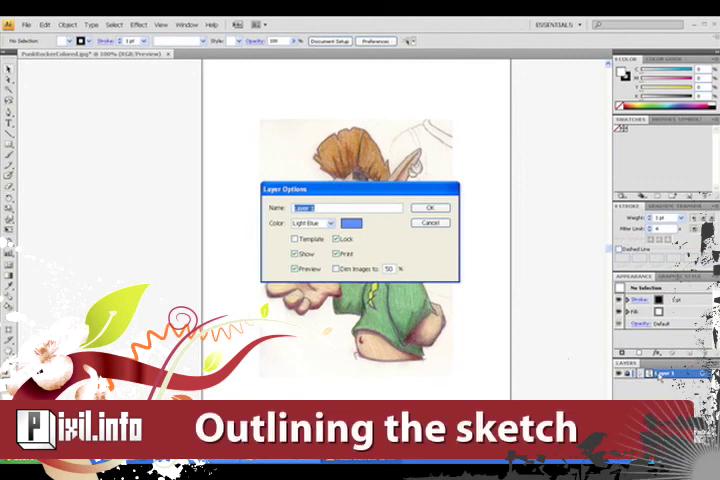
# Step: Change the sketch layer's colour to red in Layer Options and confirm
pyautogui.click(428, 208)
pyautogui.write('Ba')
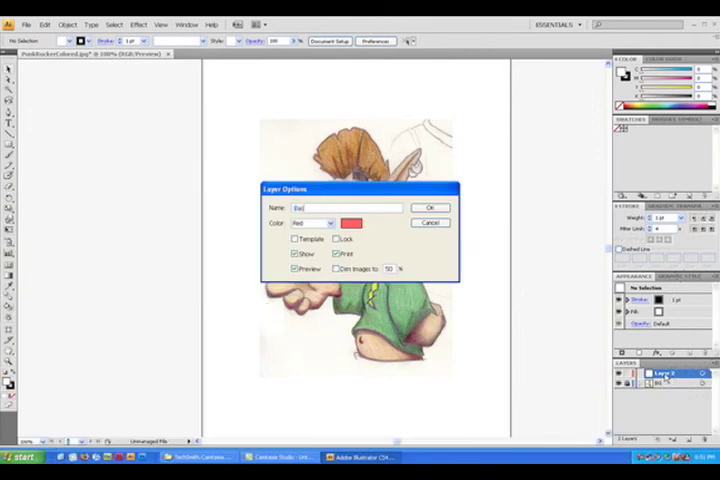
pyautogui.click(430, 208)
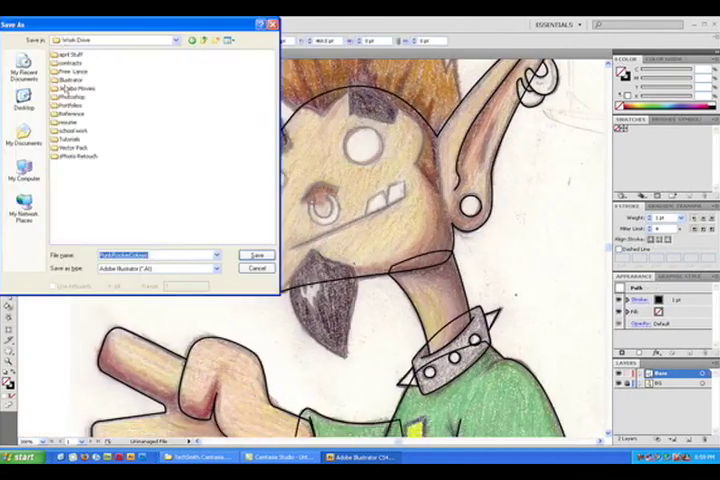
# Step: Confirm the Save As dialog to store the traced elf file
pyautogui.click(258, 256)
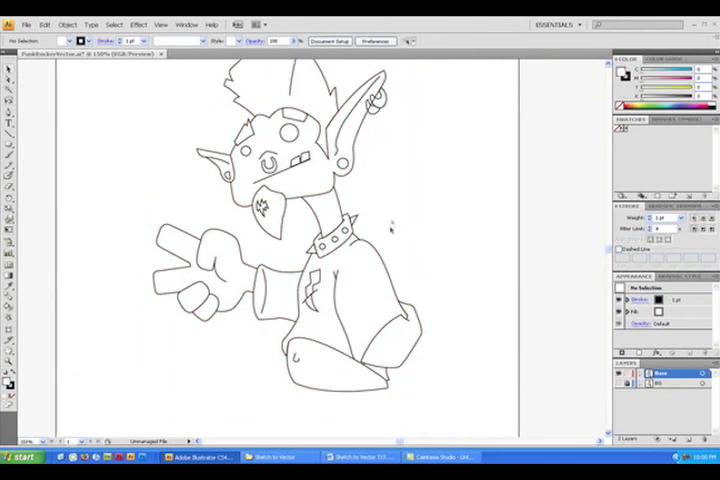
# Step: Select and adjust the elf's boot and body outline paths with the sketch hidden
pyautogui.click(336, 376)
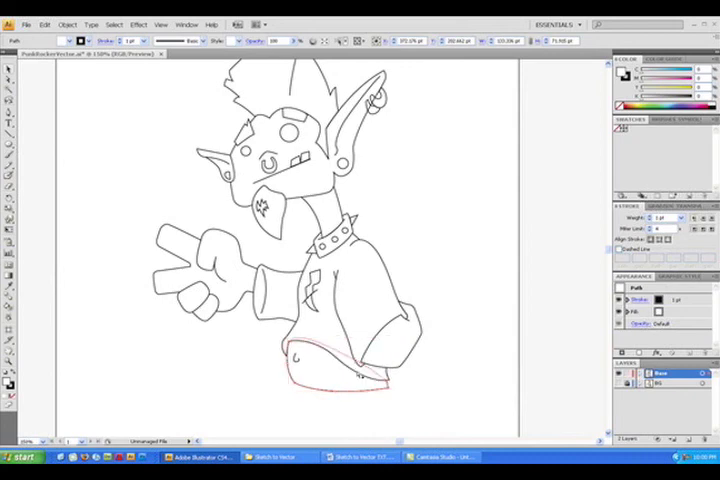
pyautogui.click(450, 292)
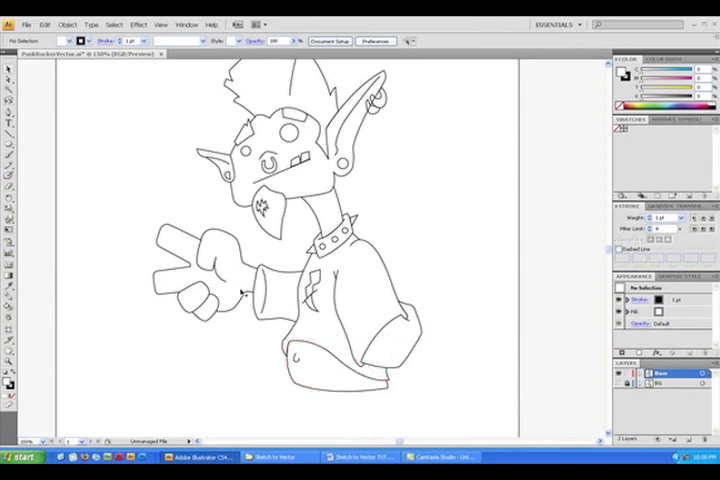
pyautogui.click(284, 290)
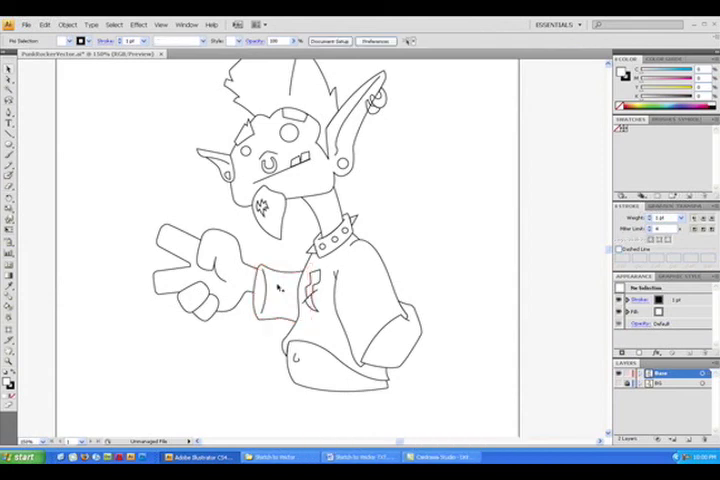
pyautogui.click(200, 158)
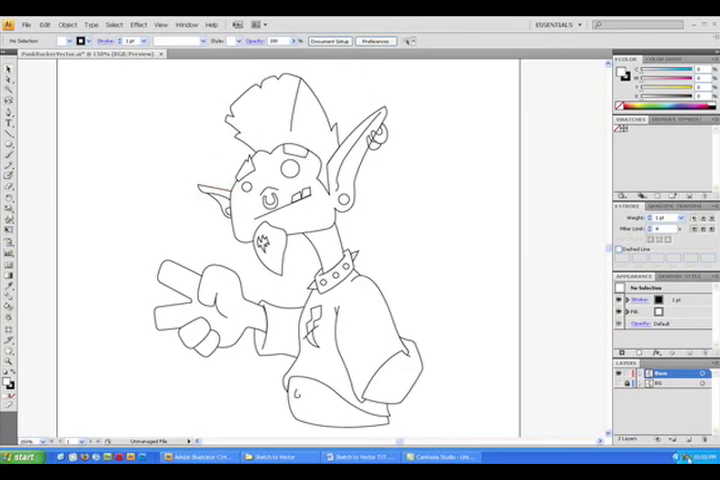
pyautogui.click(200, 310)
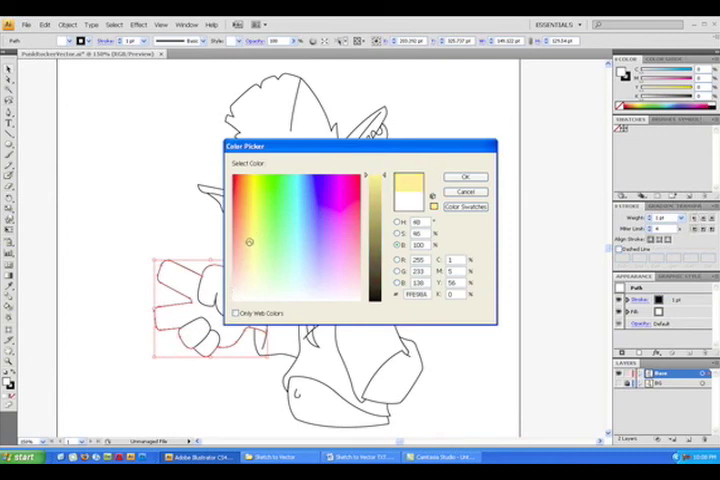
# Step: Choose a pale tan skin tone in the Color Picker for the hand fill and confirm it
pyautogui.click(246, 204)
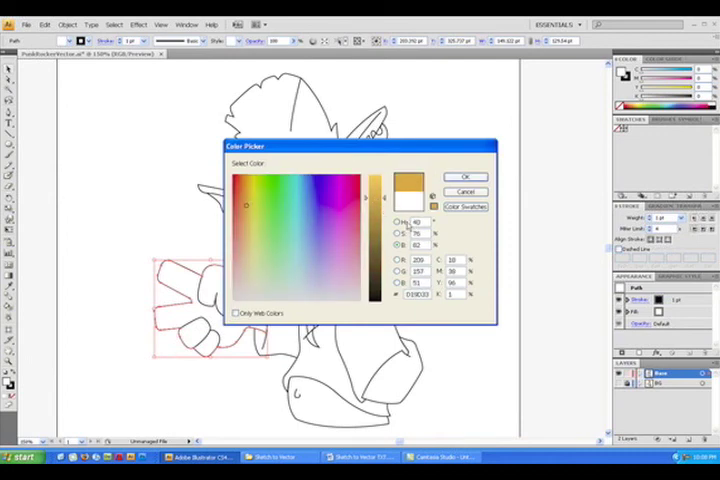
pyautogui.click(244, 182)
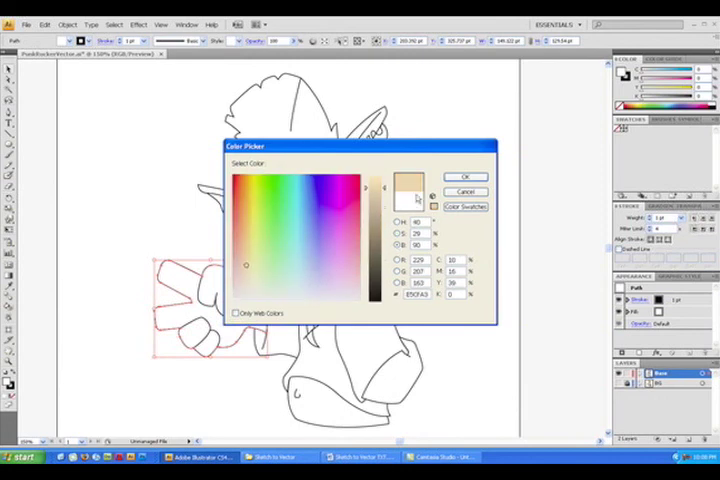
pyautogui.click(464, 176)
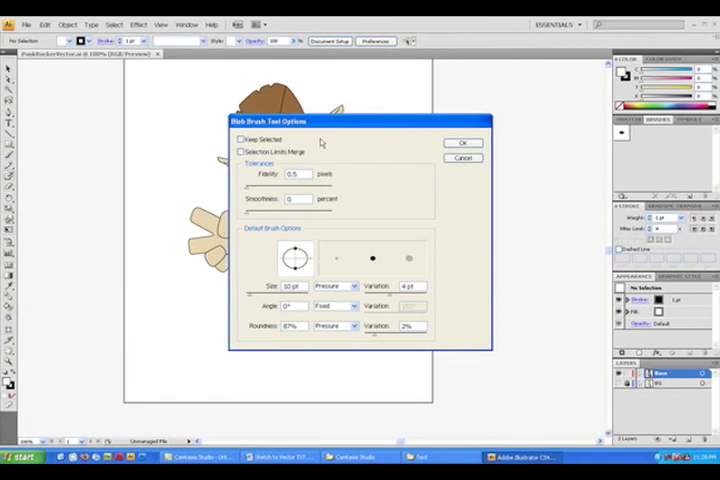
# Step: Enable Keep Selected in Blob Brush options, apply, and paint a test stroke beside the elf
pyautogui.click(240, 138)
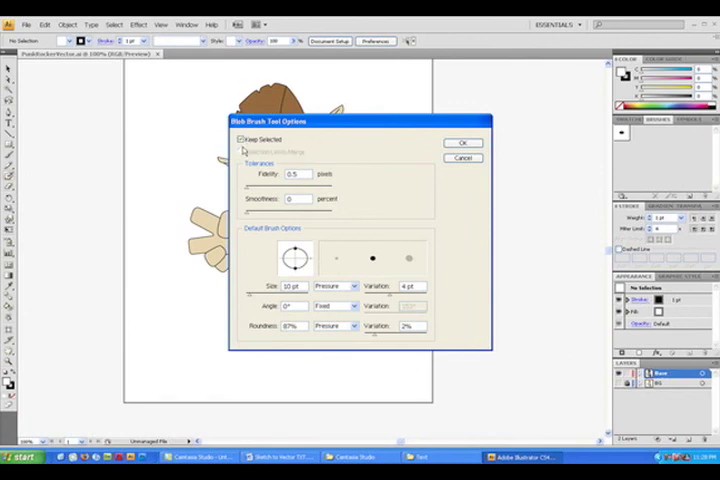
pyautogui.click(240, 152)
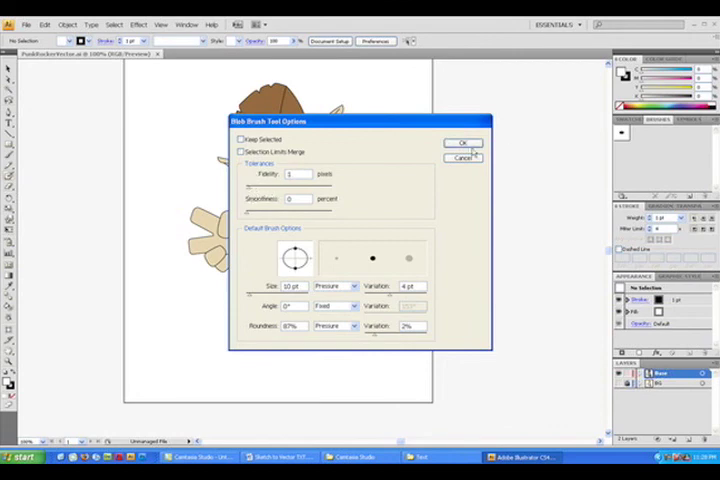
pyautogui.click(464, 144)
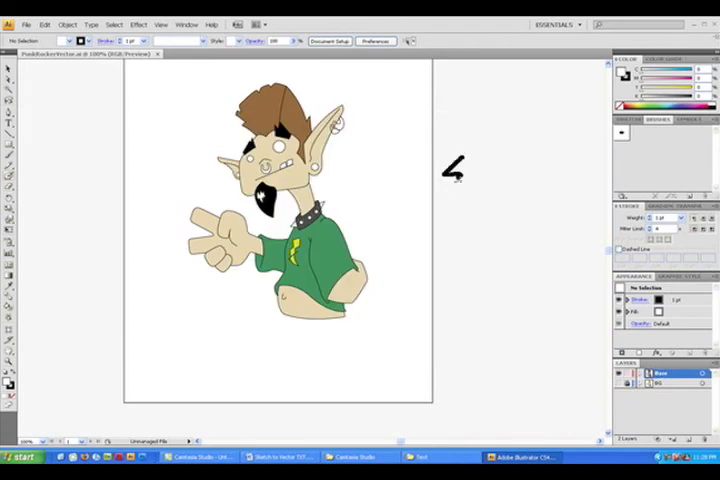
pyautogui.moveTo(456, 160); pyautogui.dragTo(470, 256)
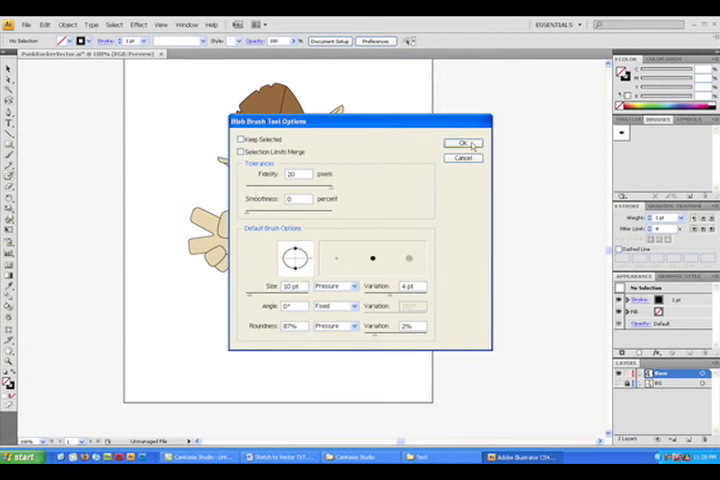
# Step: Adjust the blob brush Fidelity and Smoothness after test strokes and apply the revised settings
pyautogui.click(460, 144)
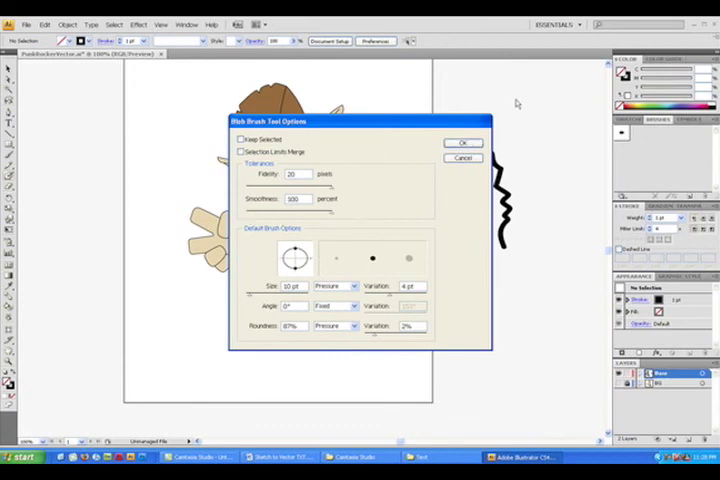
pyautogui.click(464, 142)
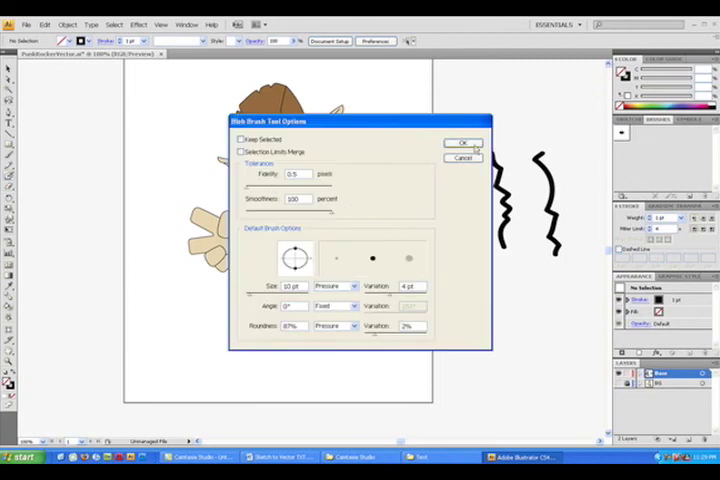
pyautogui.click(464, 142)
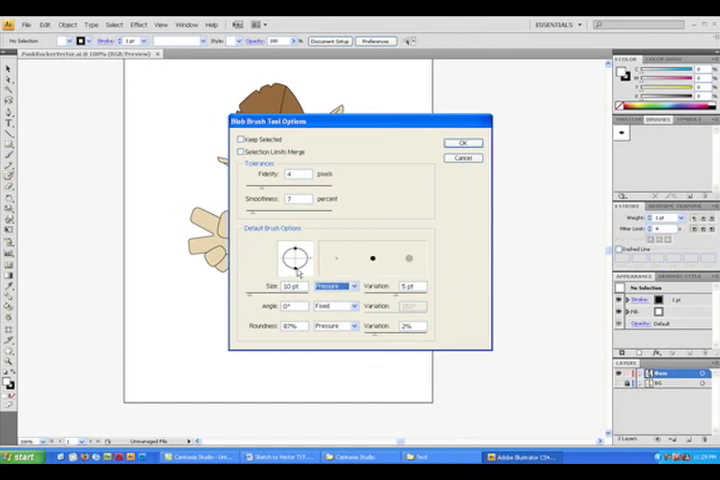
pyautogui.moveTo(468, 138)
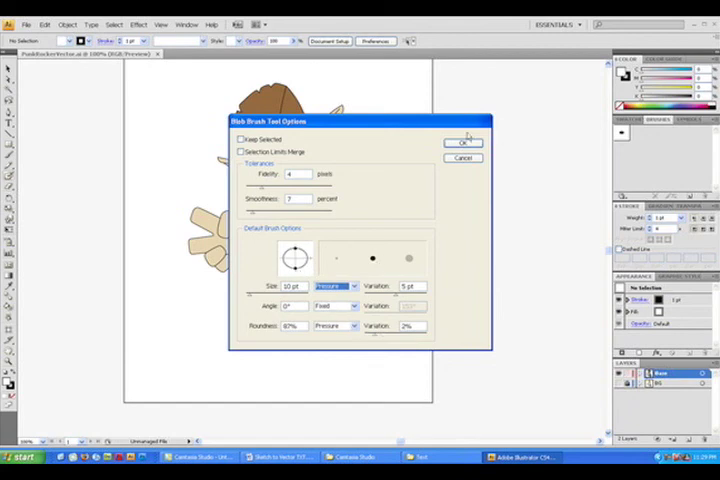
pyautogui.click(464, 140)
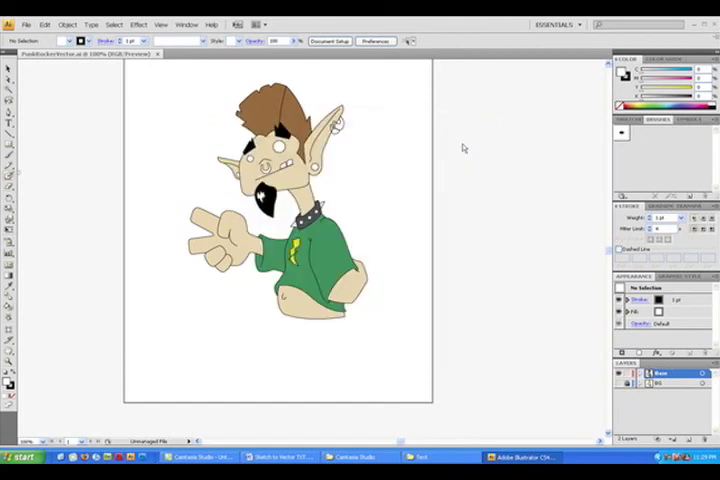
pyautogui.moveTo(486, 128)
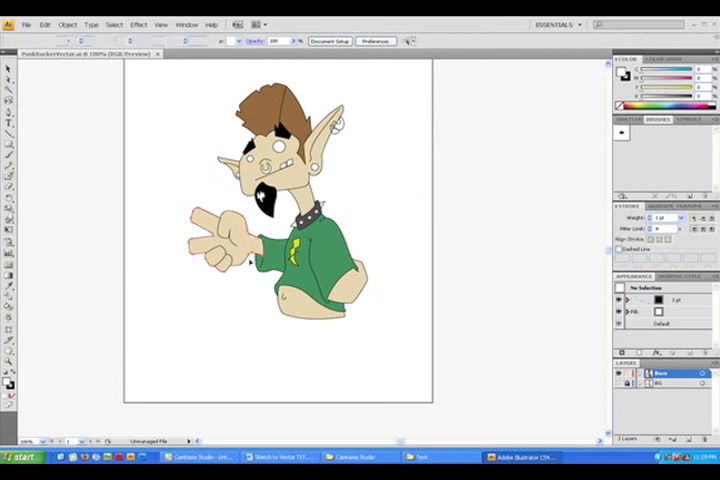
# Step: Confirm the tan fill colour in the Color Picker before outlining the hand
pyautogui.click(216, 244)
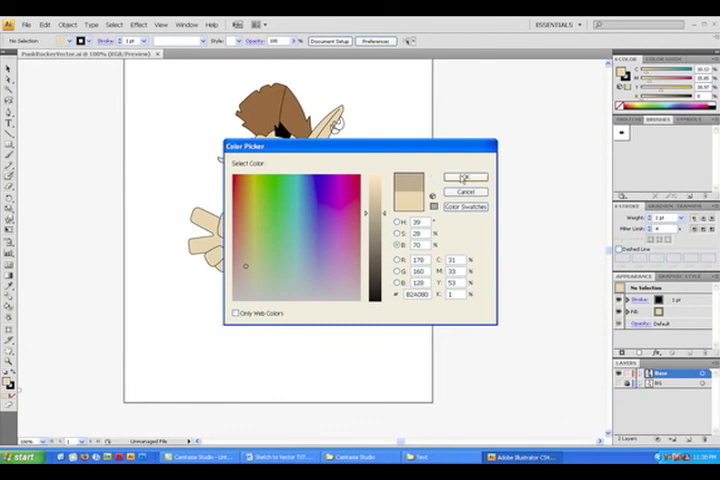
pyautogui.click(464, 176)
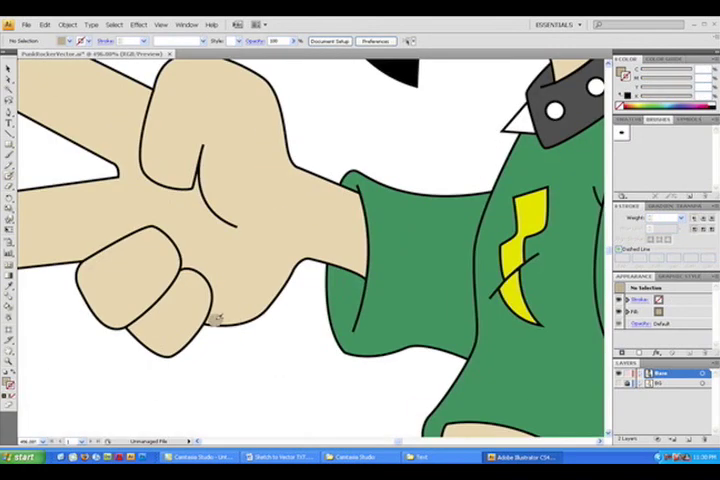